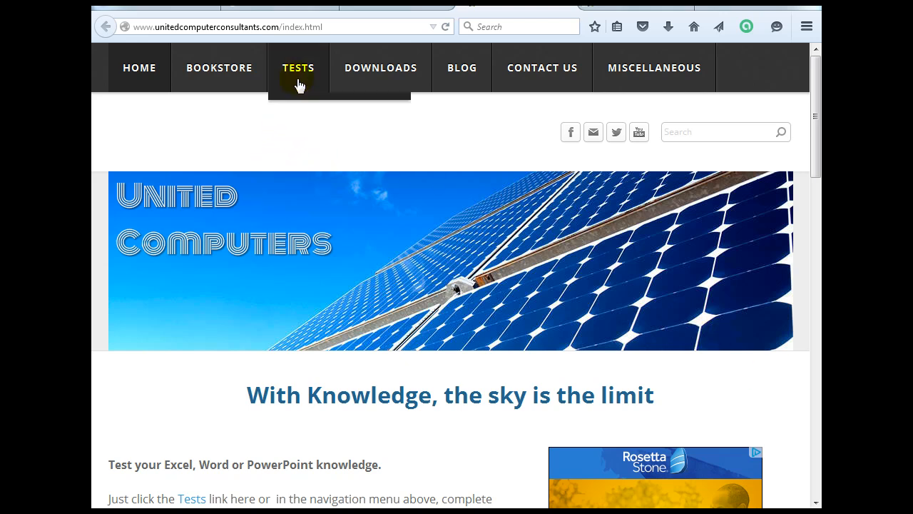
Step: Navigate from the Tests menu to the Excel - Basic 1 - General knowledge test page
{"action": "left_click", "coordinate": [298, 67]}
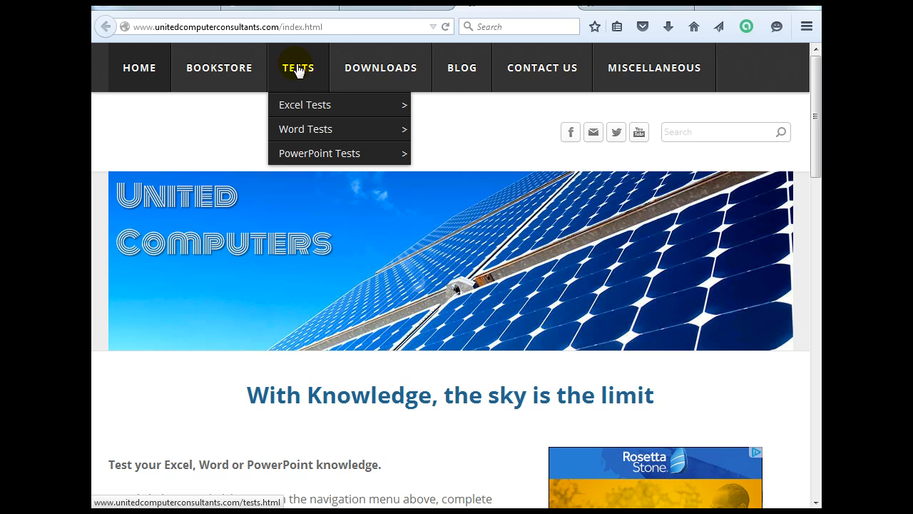
{"action": "mouse_move", "coordinate": [306, 104]}
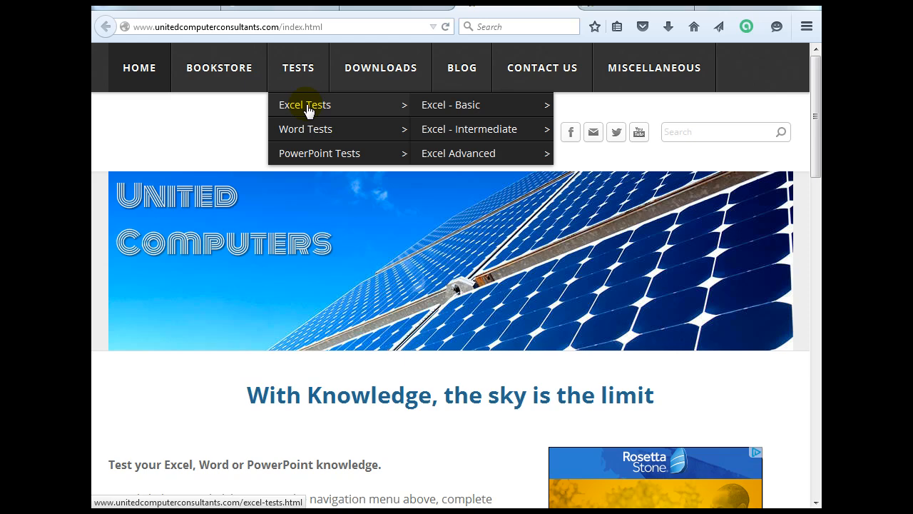
{"action": "mouse_move", "coordinate": [451, 105]}
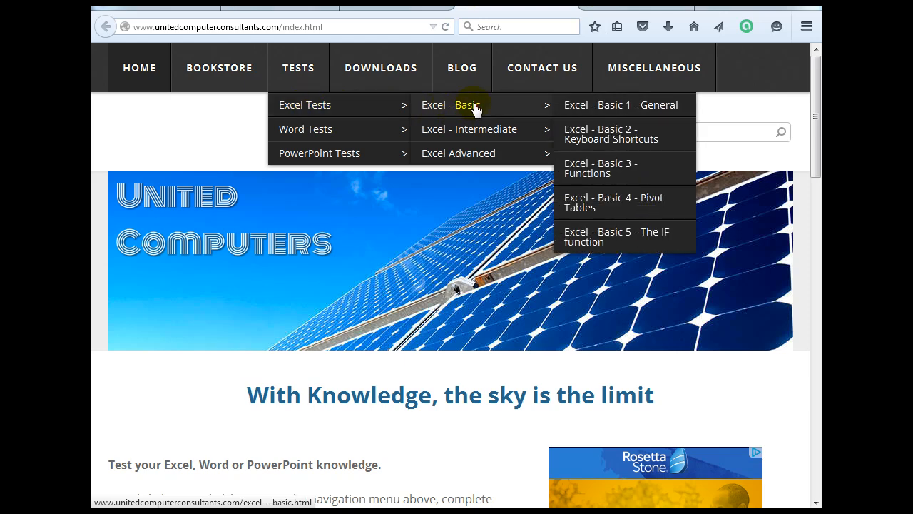
{"action": "mouse_move", "coordinate": [555, 112]}
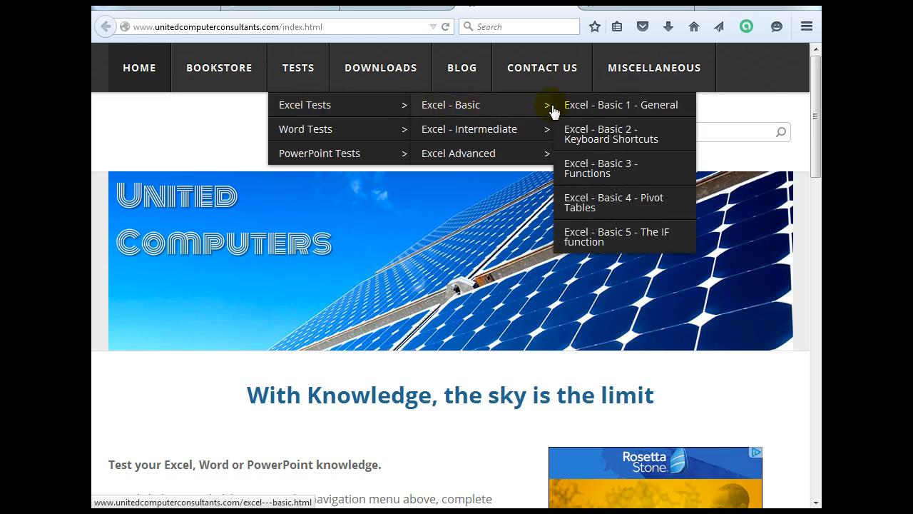
{"action": "mouse_move", "coordinate": [591, 107]}
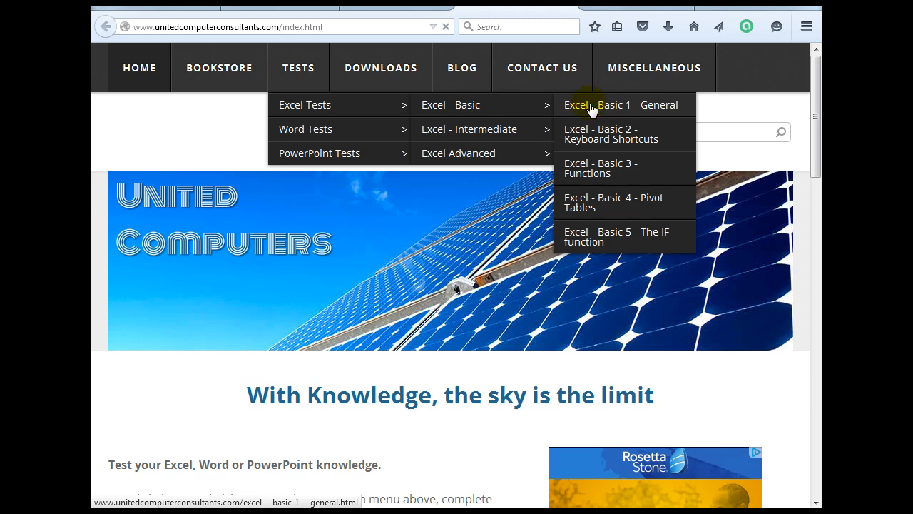
{"action": "left_click", "coordinate": [622, 106]}
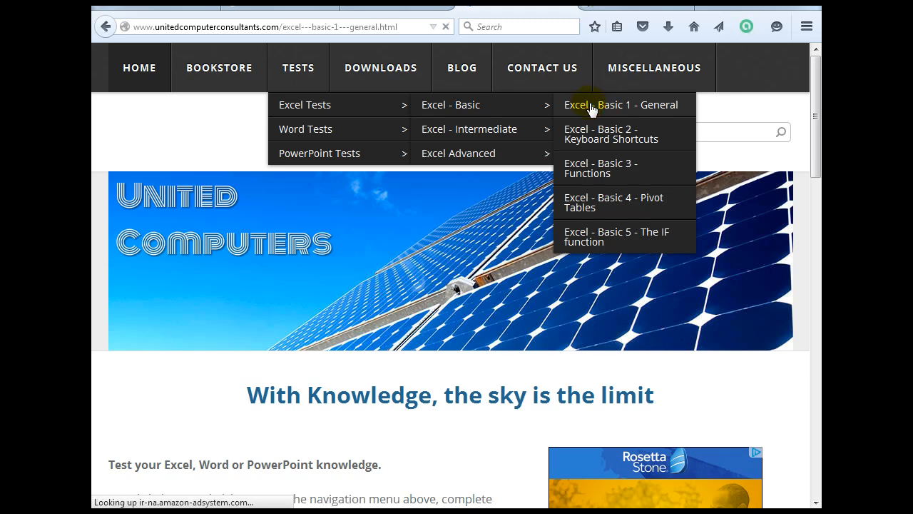
{"action": "left_click", "coordinate": [619, 104]}
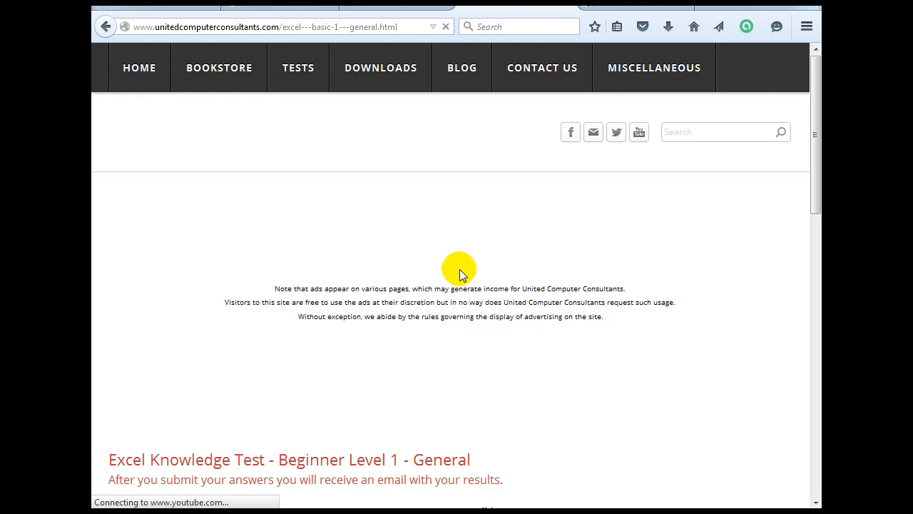
{"action": "scroll", "scroll_direction": "down", "scroll_amount": 3}
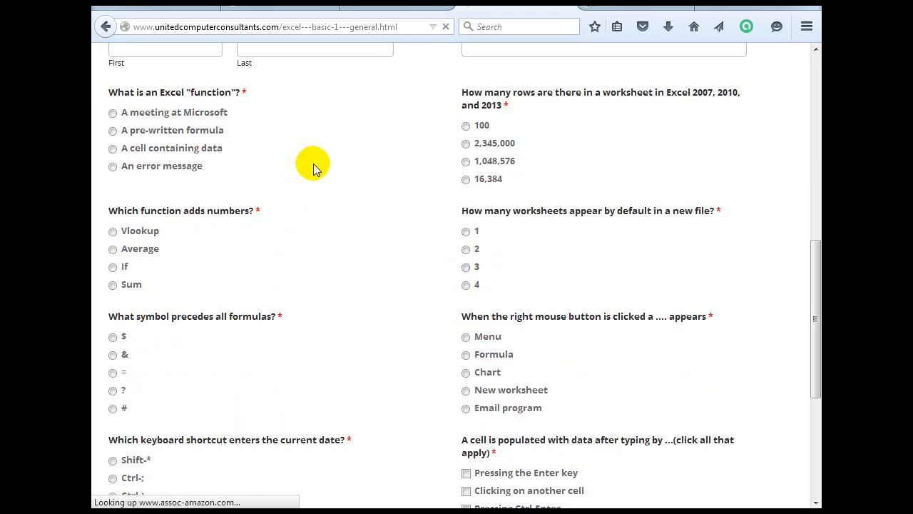
{"action": "mouse_move", "coordinate": [145, 100]}
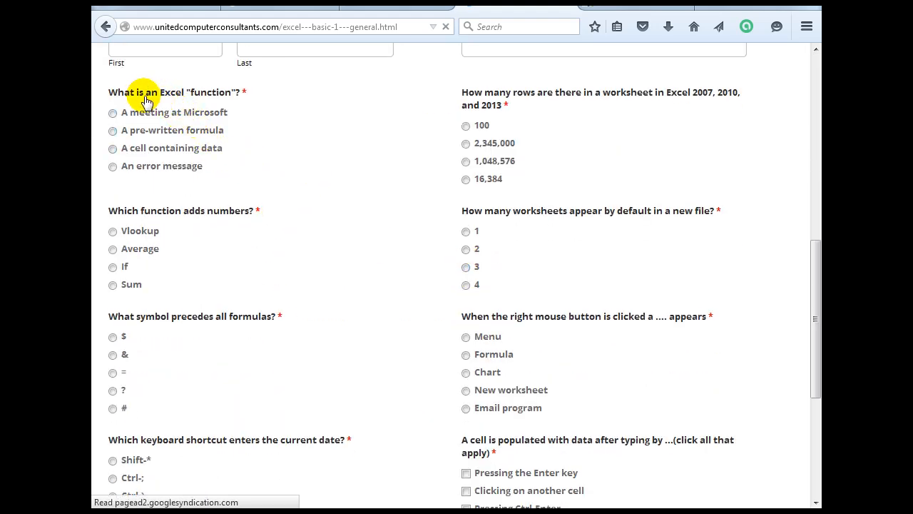
Step: Answer the Excel function question with 'A pre-written formula' and return to the top
{"action": "left_click", "coordinate": [111, 129]}
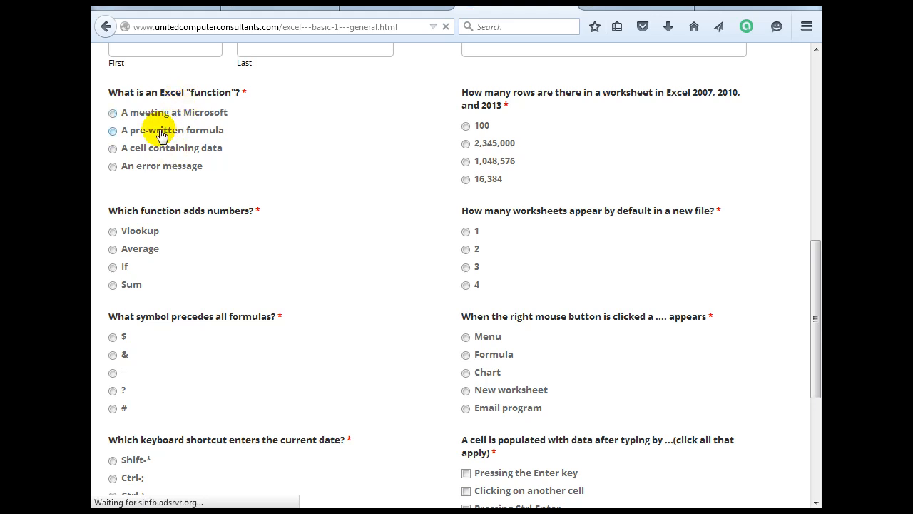
{"action": "mouse_move", "coordinate": [157, 114]}
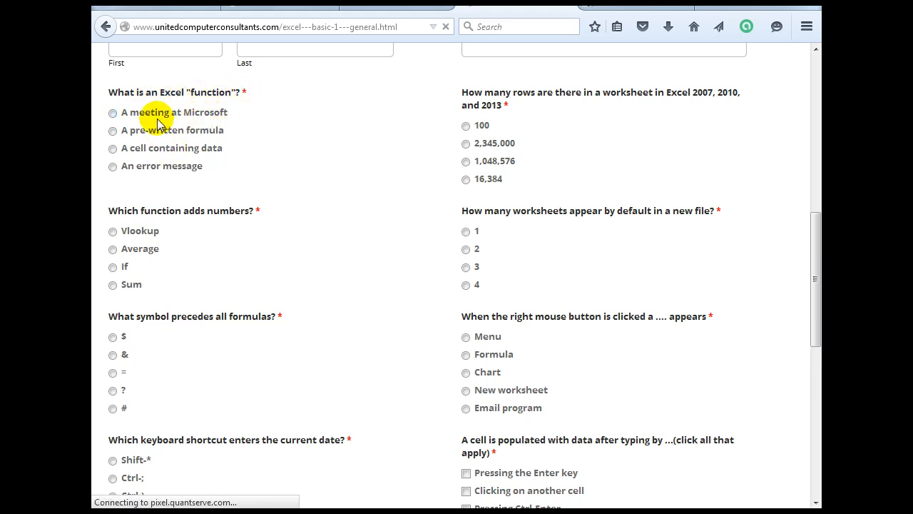
{"action": "left_click", "coordinate": [112, 131]}
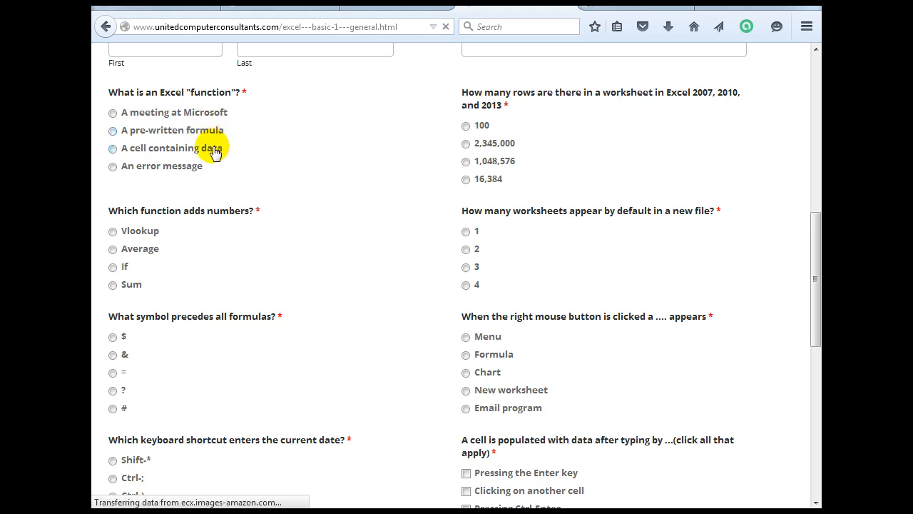
{"action": "mouse_move", "coordinate": [207, 166]}
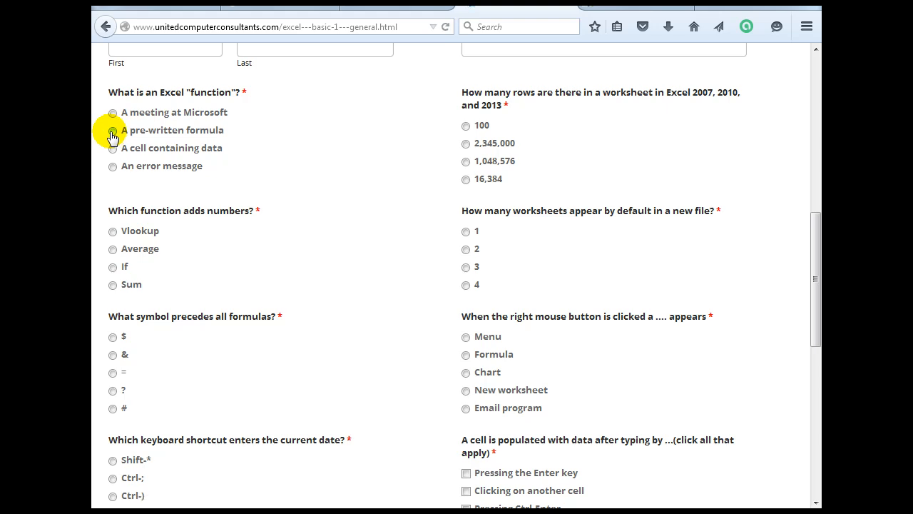
{"action": "scroll", "scroll_direction": "up", "scroll_amount": 3}
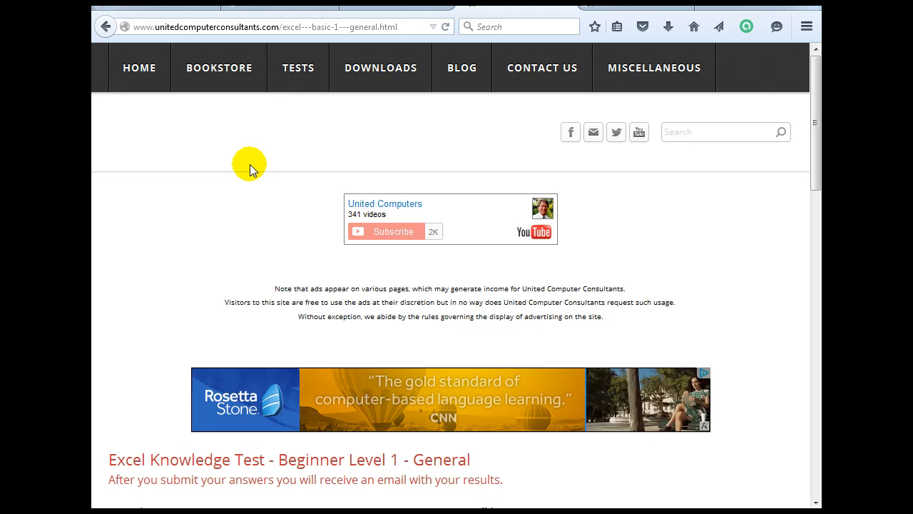
Step: Navigate from the Tests menu to the Excel Advanced 1 test page
{"action": "left_click", "coordinate": [298, 67]}
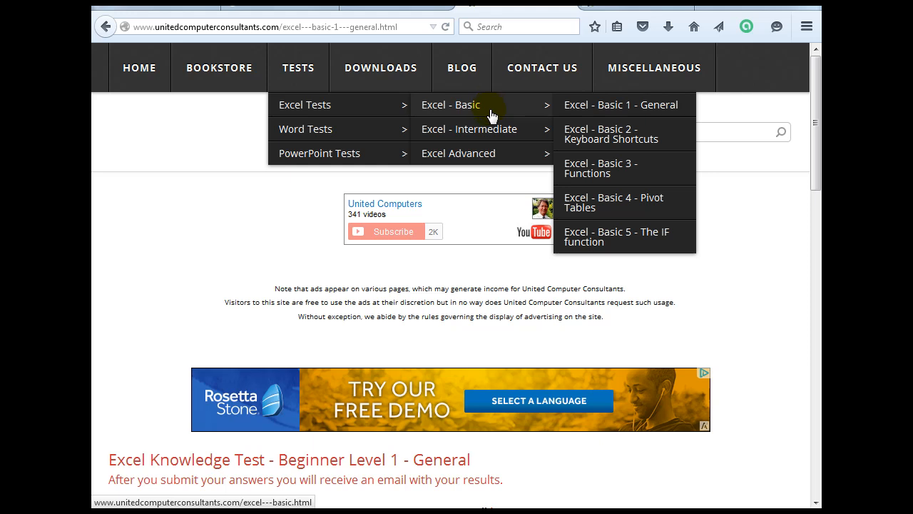
{"action": "mouse_move", "coordinate": [468, 129]}
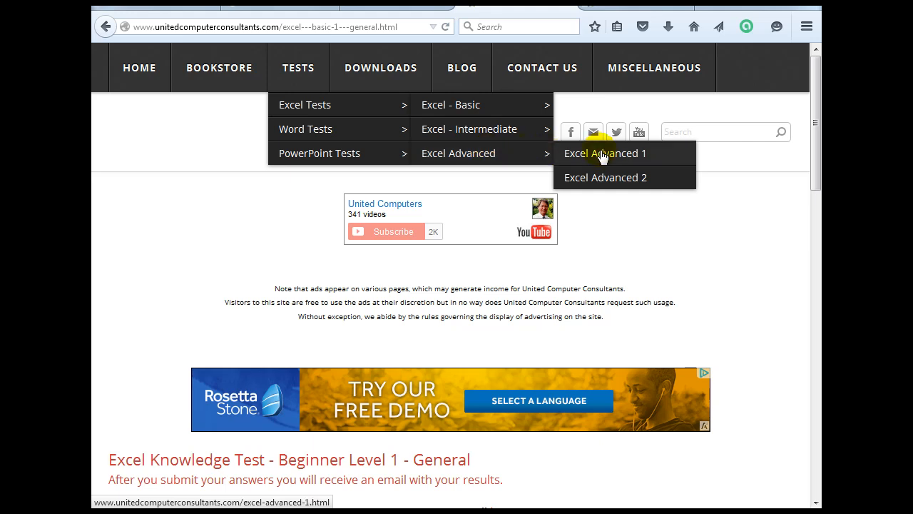
{"action": "left_click", "coordinate": [605, 153]}
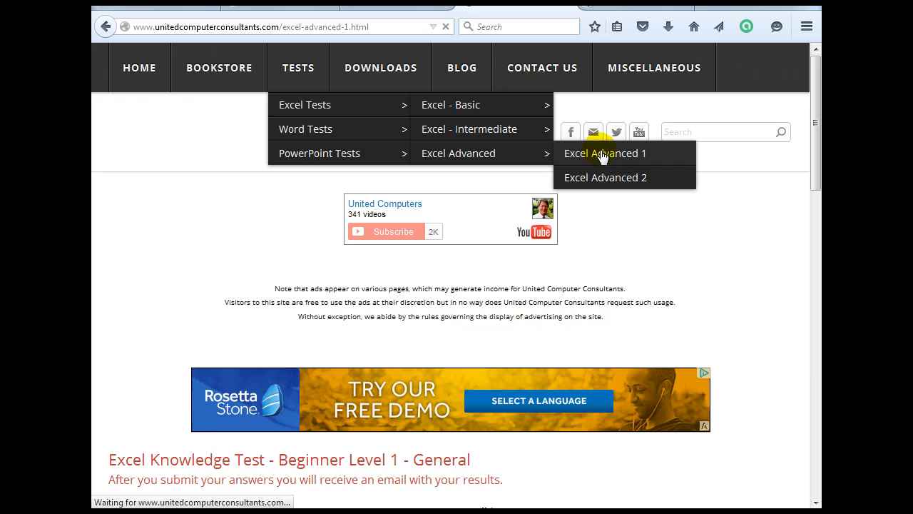
{"action": "left_click", "coordinate": [605, 152]}
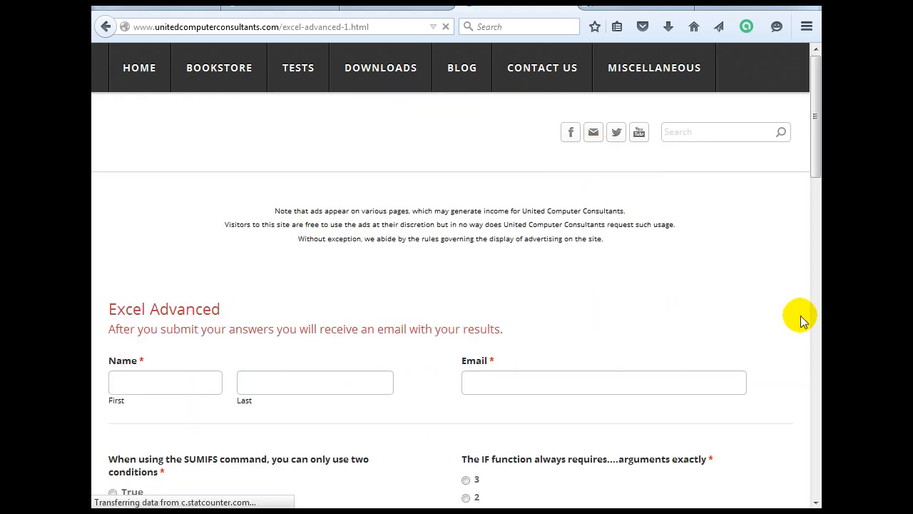
{"action": "scroll", "scroll_direction": "down", "scroll_amount": 3}
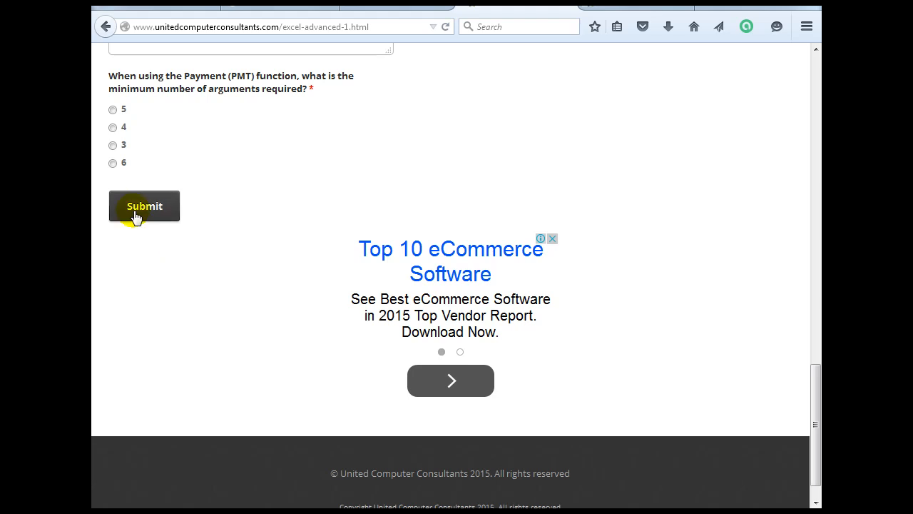
{"action": "scroll", "scroll_direction": "up", "scroll_amount": 3}
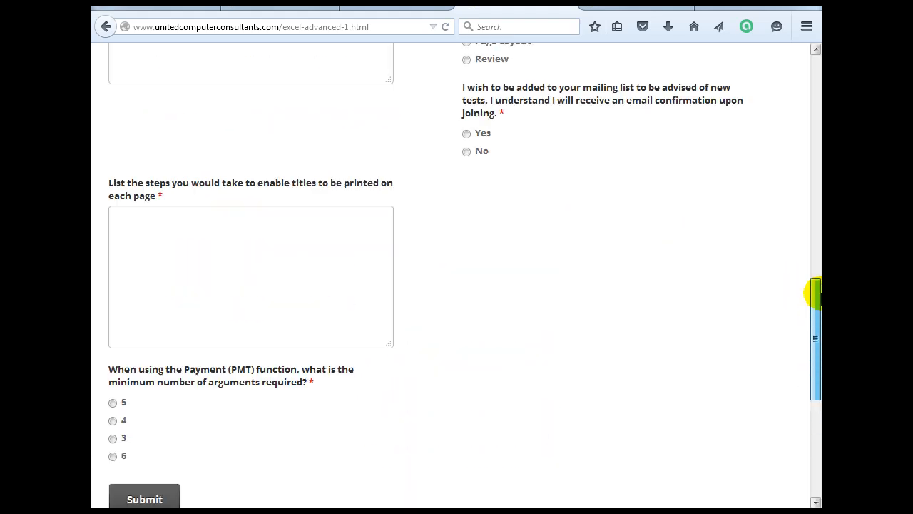
{"action": "scroll", "scroll_direction": "up", "scroll_amount": 3}
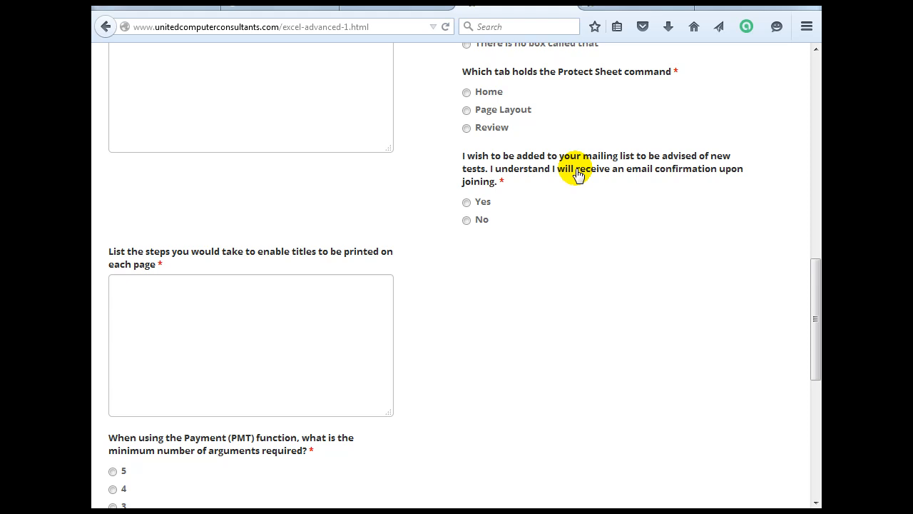
{"action": "mouse_move", "coordinate": [641, 159]}
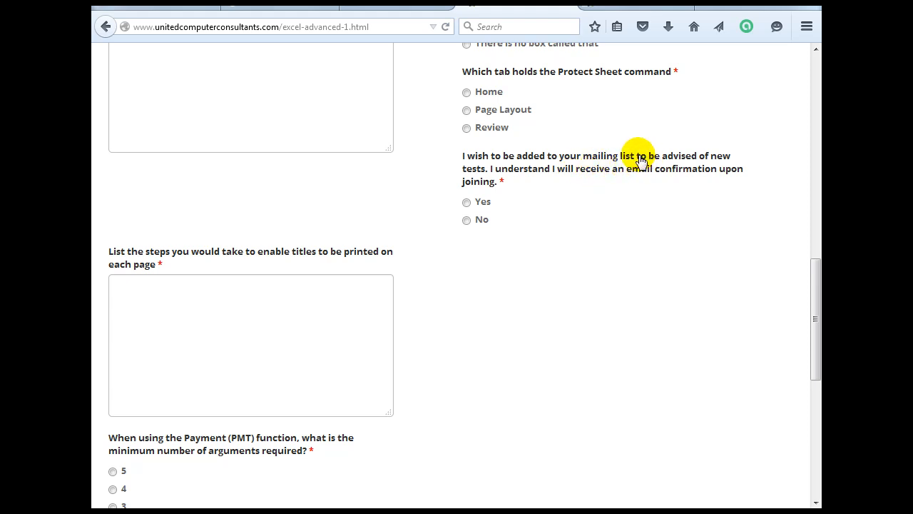
{"action": "mouse_move", "coordinate": [585, 179]}
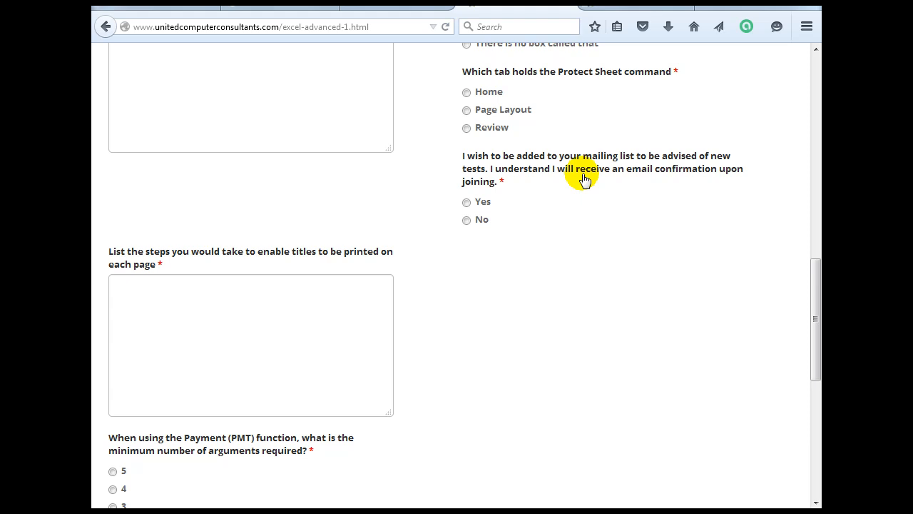
{"action": "mouse_move", "coordinate": [816, 285]}
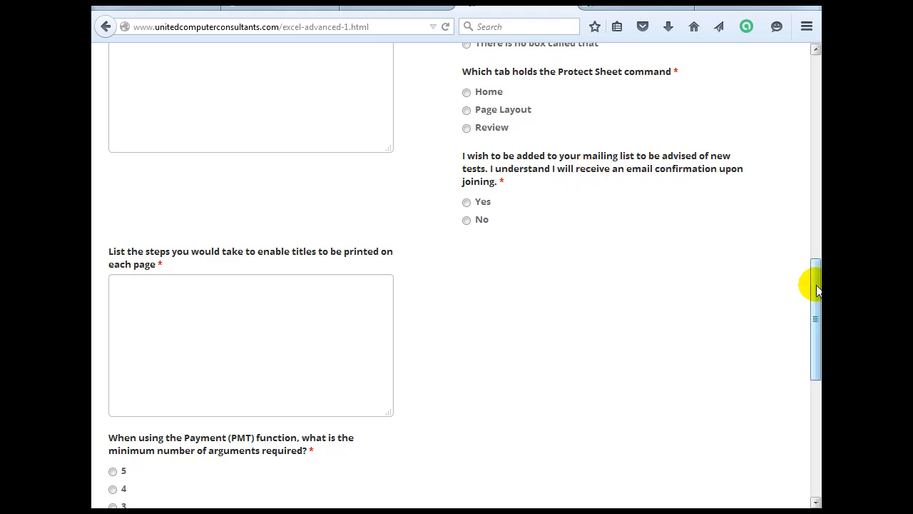
{"action": "scroll", "scroll_direction": "up", "scroll_amount": 3}
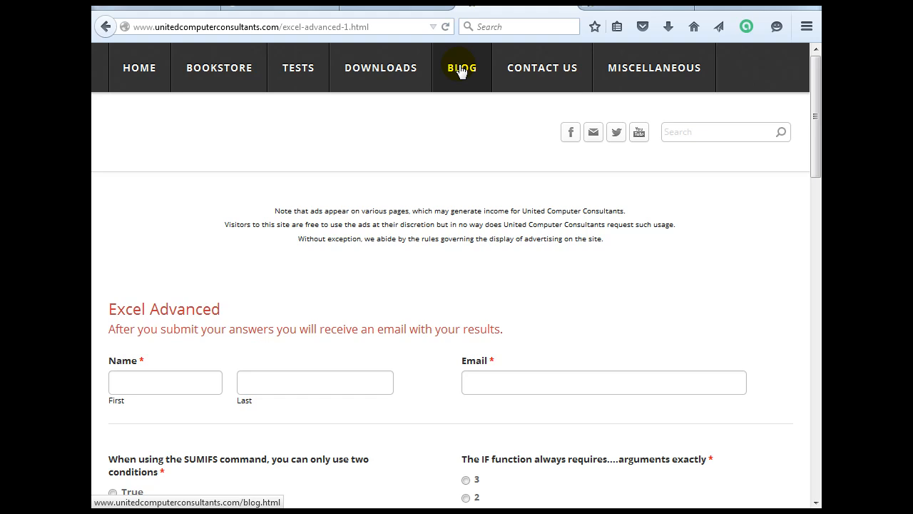
Step: Browse the site's blog posts on Gmail recall, Excel tips and dashboards
{"action": "left_click", "coordinate": [463, 67]}
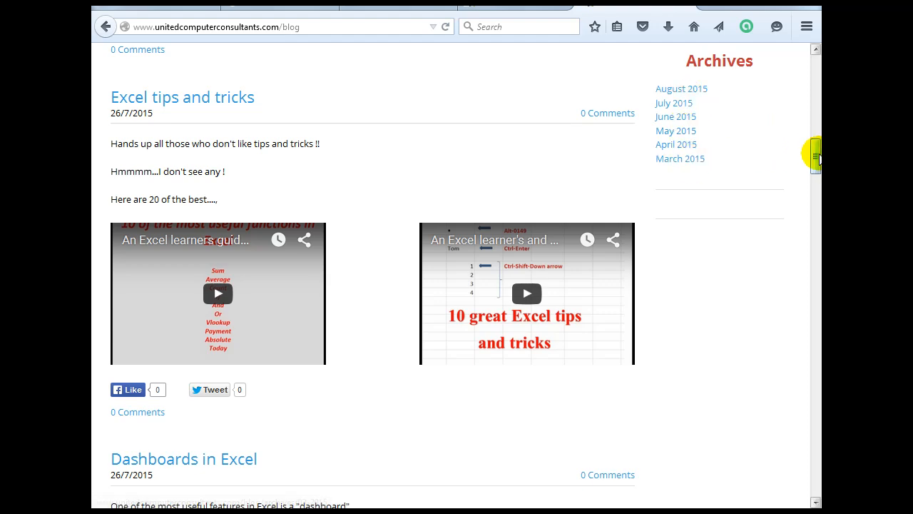
{"action": "scroll", "scroll_direction": "up", "scroll_amount": 3}
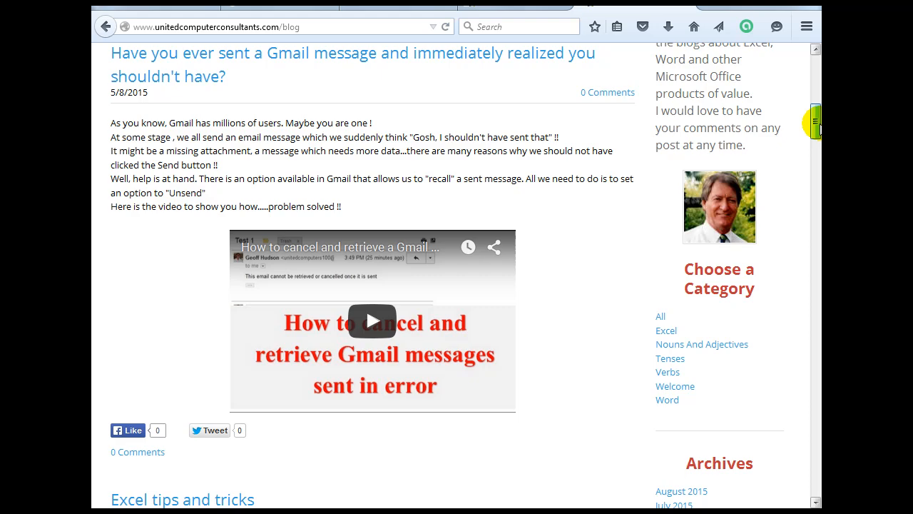
{"action": "scroll", "scroll_direction": "down", "scroll_amount": 3}
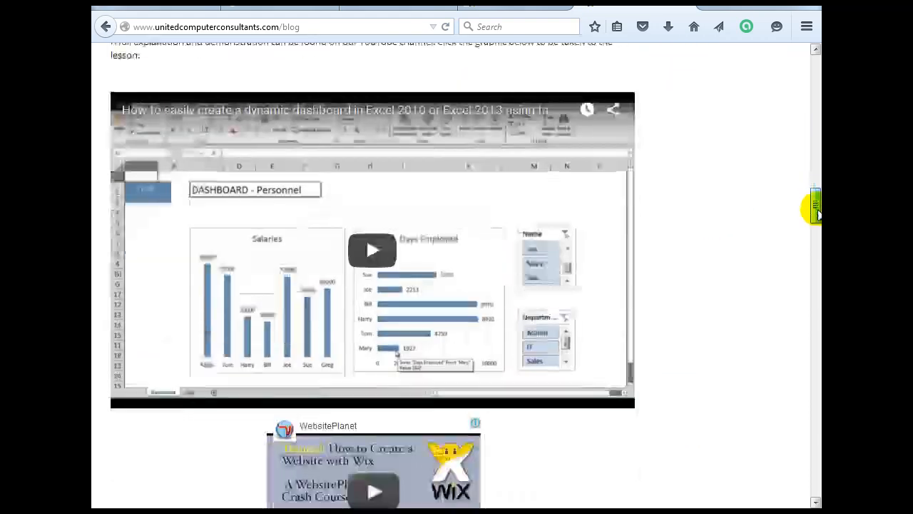
{"action": "scroll", "scroll_direction": "down", "scroll_amount": 3}
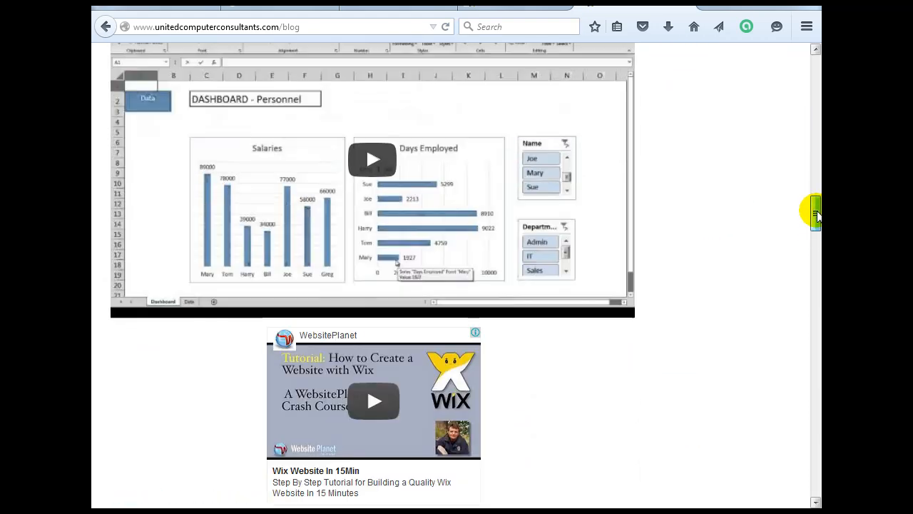
{"action": "scroll", "scroll_direction": "up", "scroll_amount": 3}
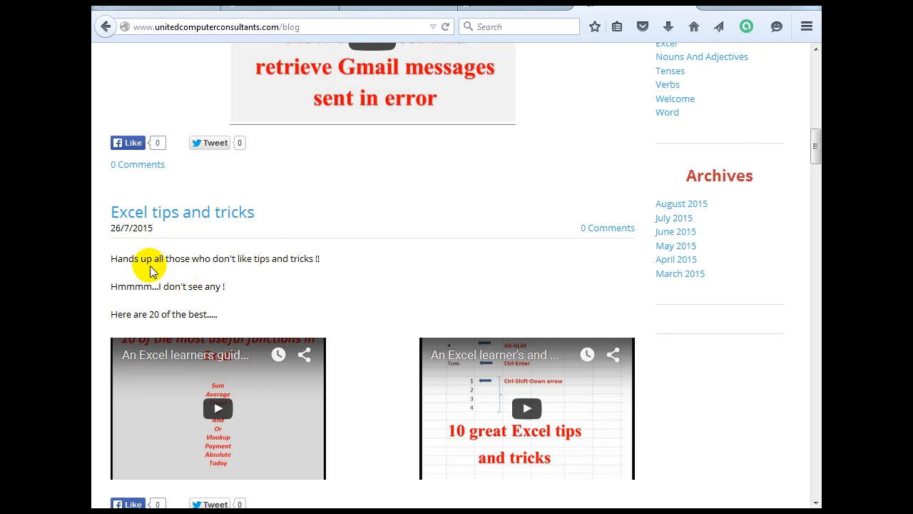
{"action": "mouse_move", "coordinate": [816, 143]}
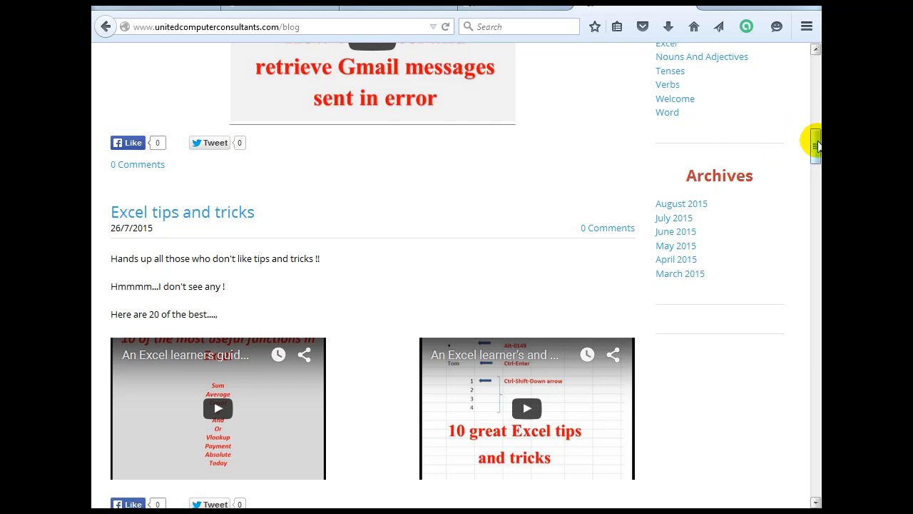
{"action": "scroll", "scroll_direction": "up", "scroll_amount": 3}
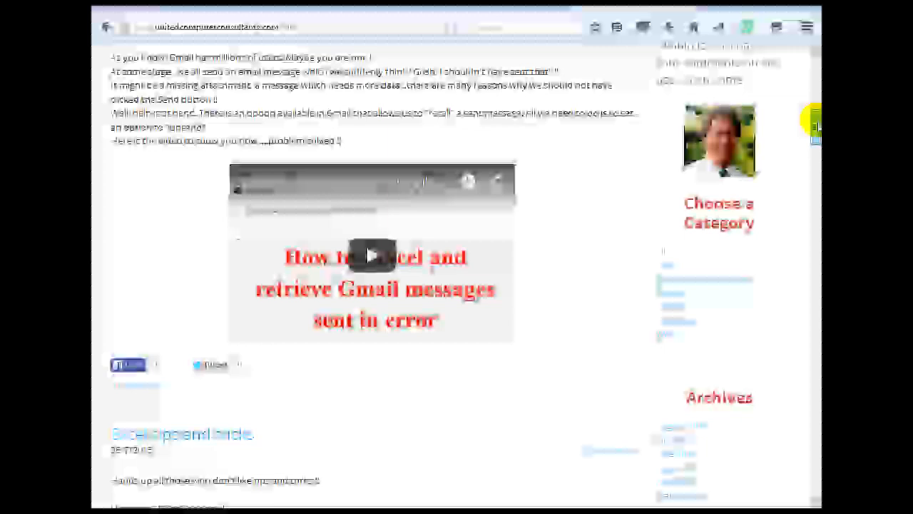
{"action": "scroll", "scroll_direction": "up", "scroll_amount": 3}
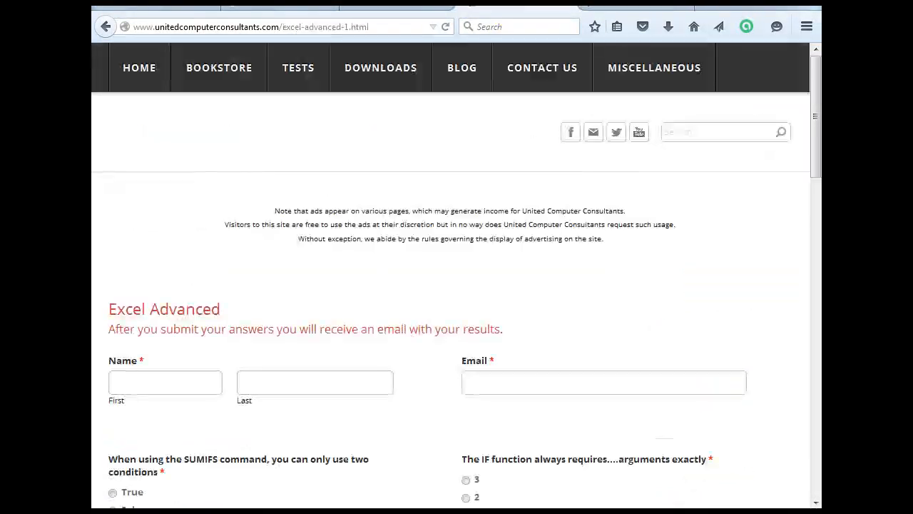
{"action": "mouse_move", "coordinate": [474, 317]}
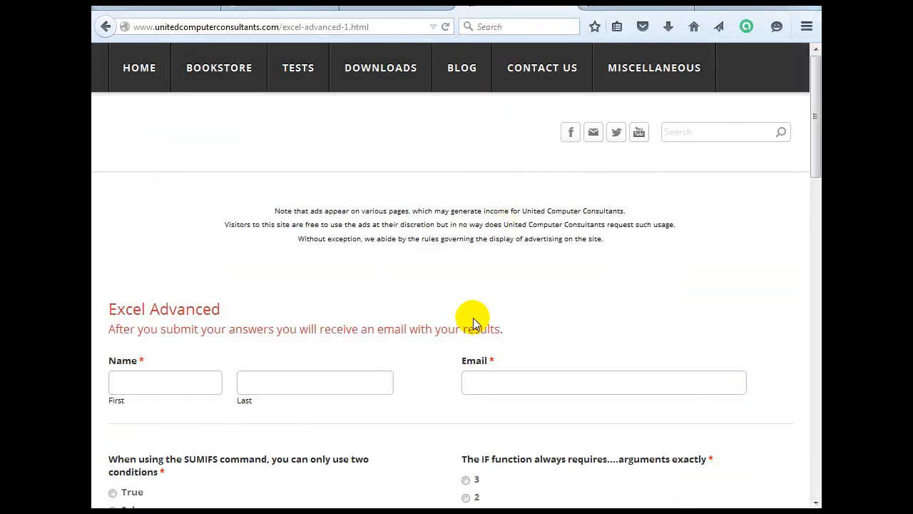
{"action": "mouse_move", "coordinate": [816, 136]}
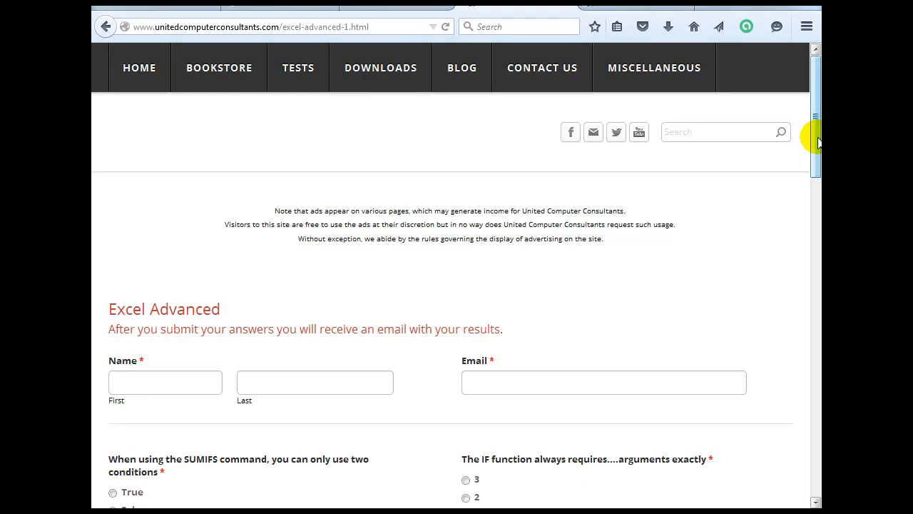
{"action": "mouse_move", "coordinate": [813, 140]}
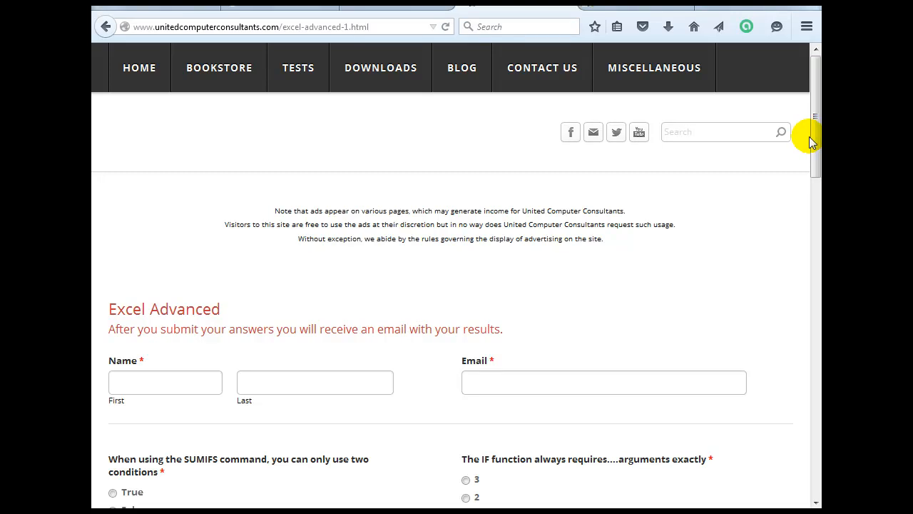